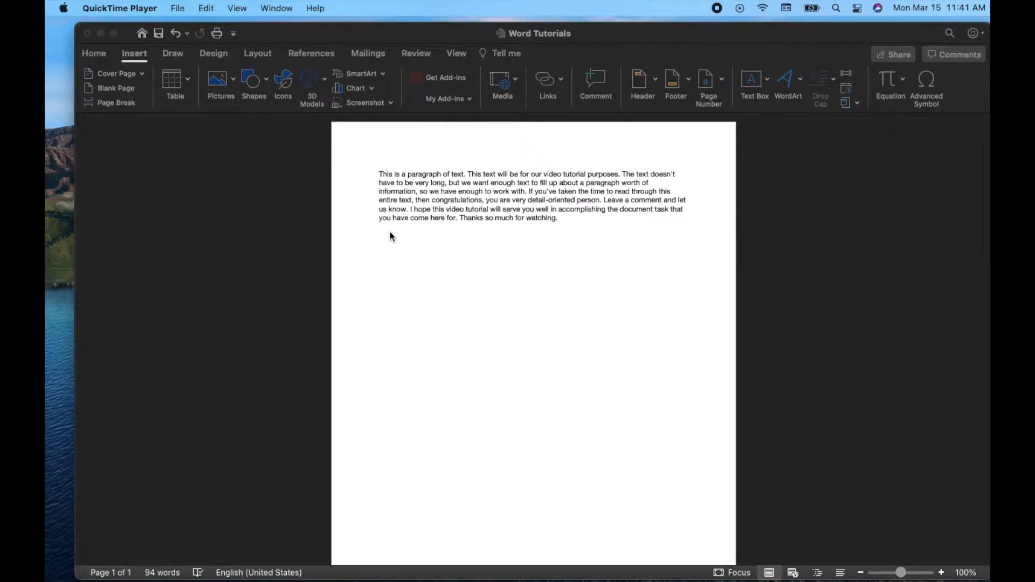
{"action": "mouse_move", "coordinate": [394, 314]}
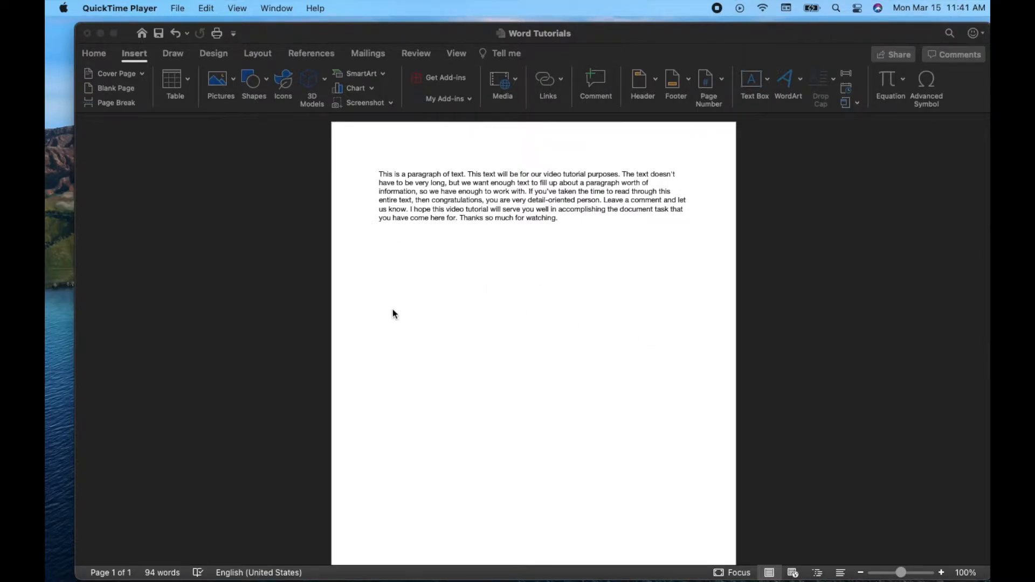
{"action": "mouse_move", "coordinate": [645, 268]}
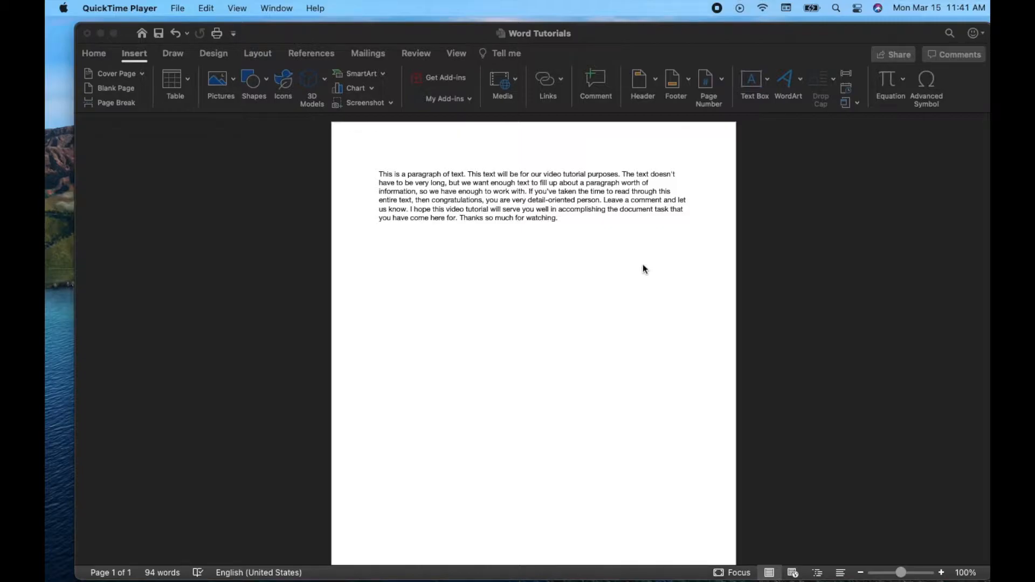
{"action": "mouse_move", "coordinate": [564, 353]}
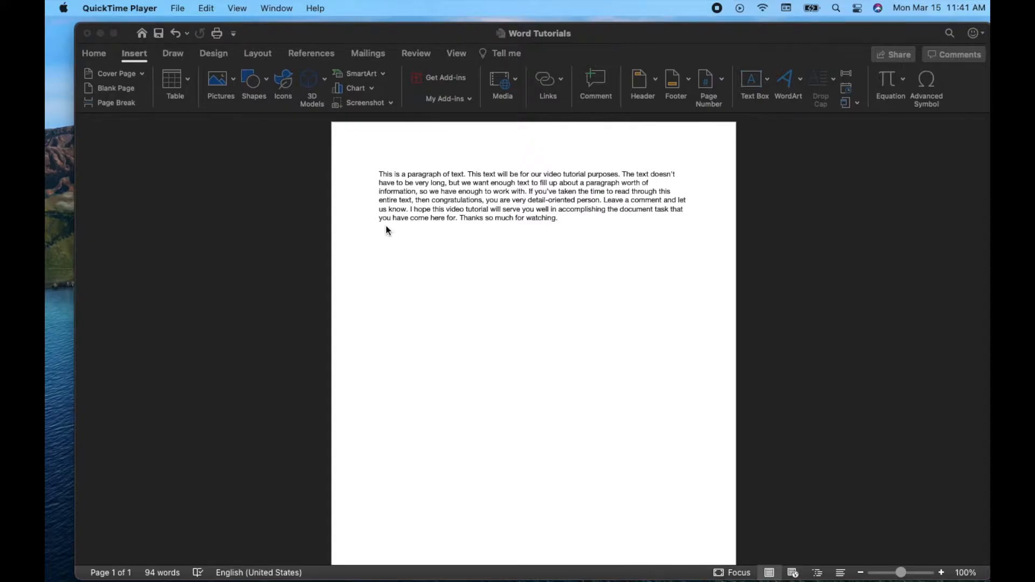
{"action": "mouse_move", "coordinate": [386, 229]}
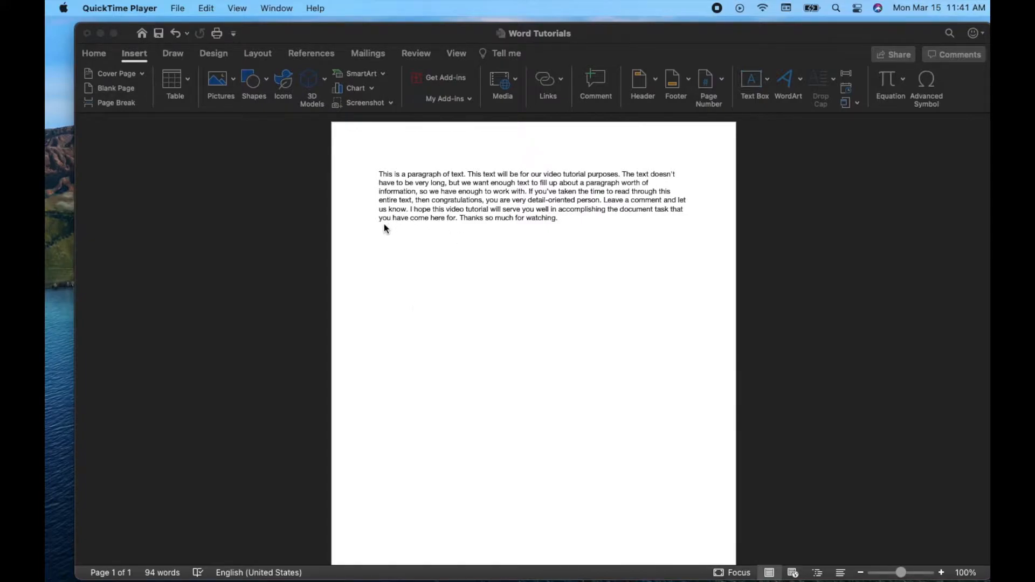
{"action": "mouse_move", "coordinate": [515, 268]}
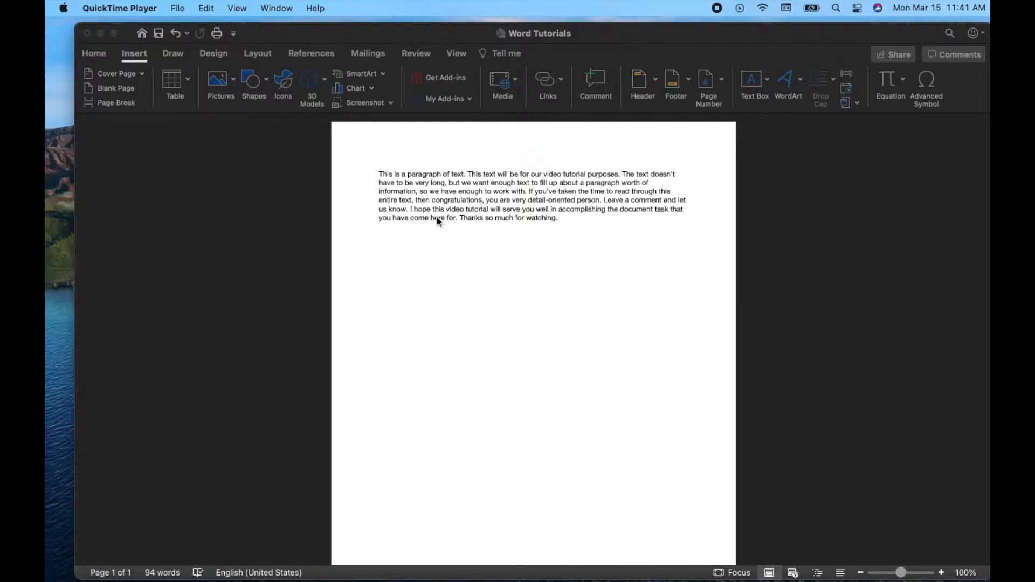
{"action": "mouse_move", "coordinate": [626, 304]}
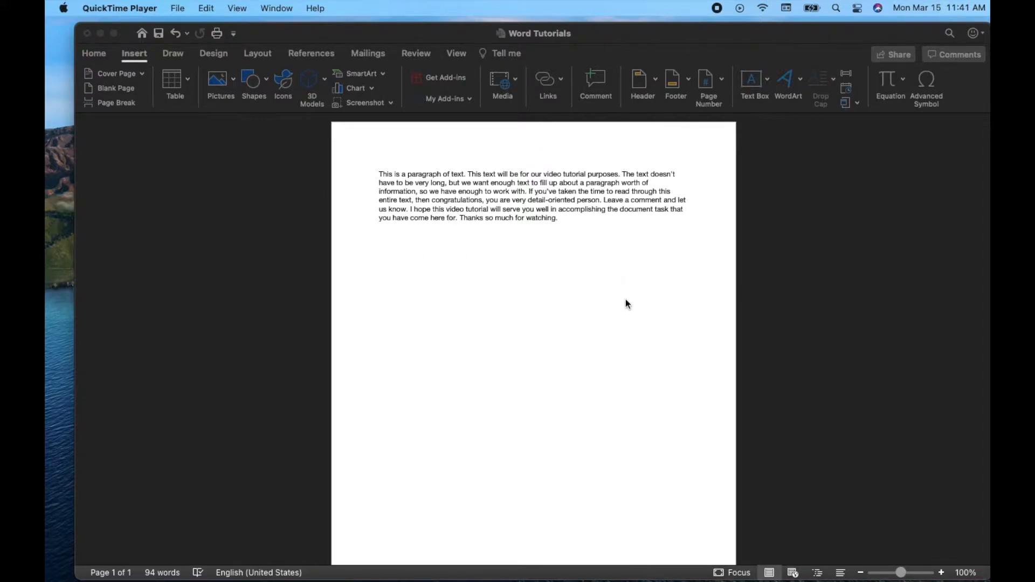
{"action": "mouse_move", "coordinate": [452, 289]}
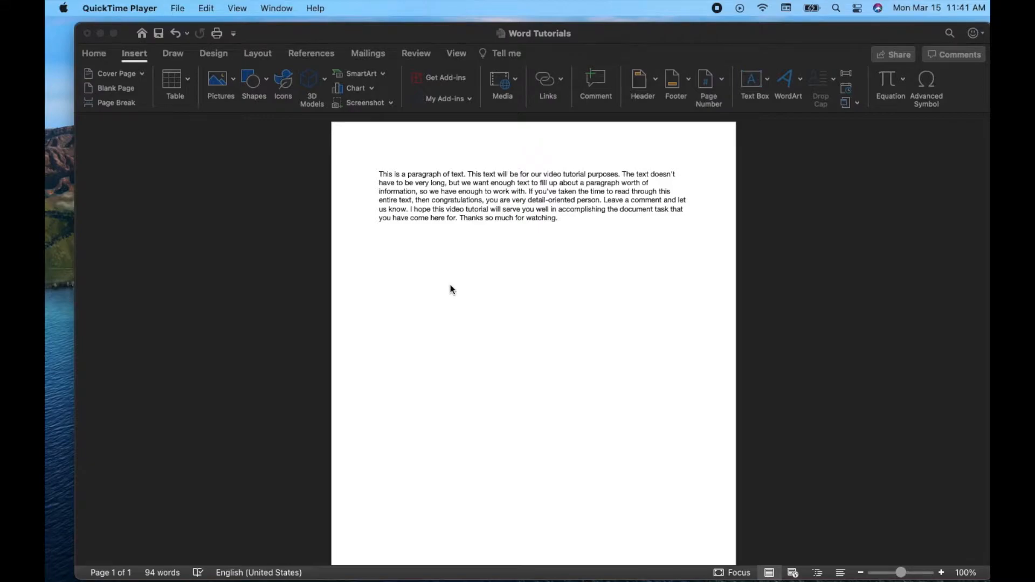
{"action": "mouse_move", "coordinate": [512, 242]}
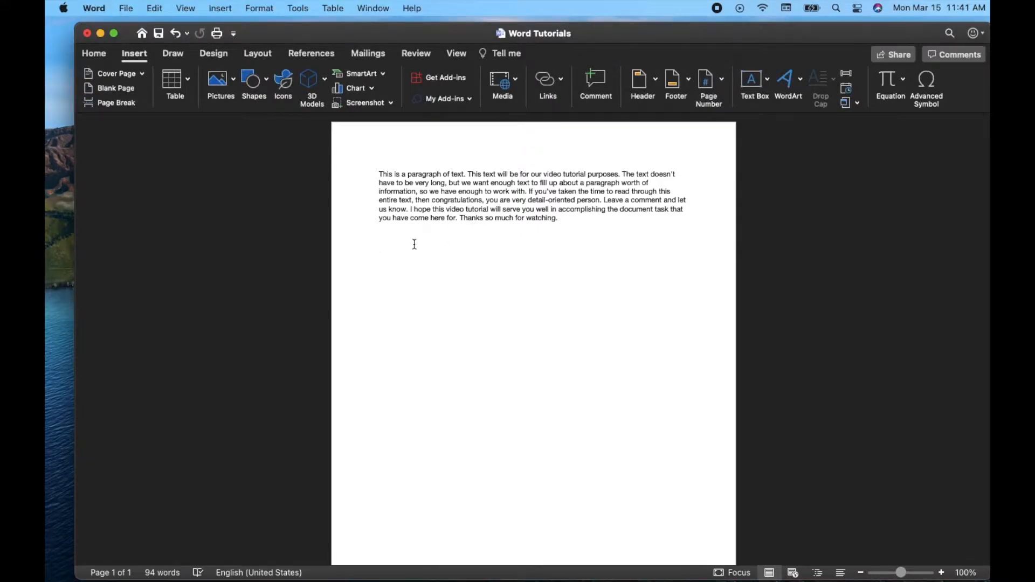
- Place the text cursor on the blank line beneath the 94-word paragraph
{"action": "left_click", "coordinate": [379, 256]}
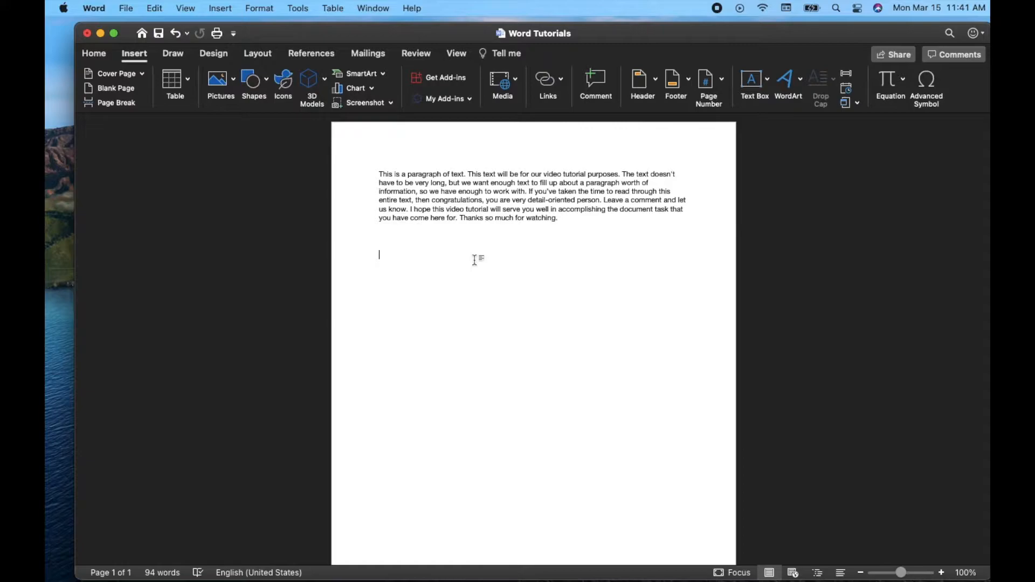
{"action": "mouse_move", "coordinate": [494, 264]}
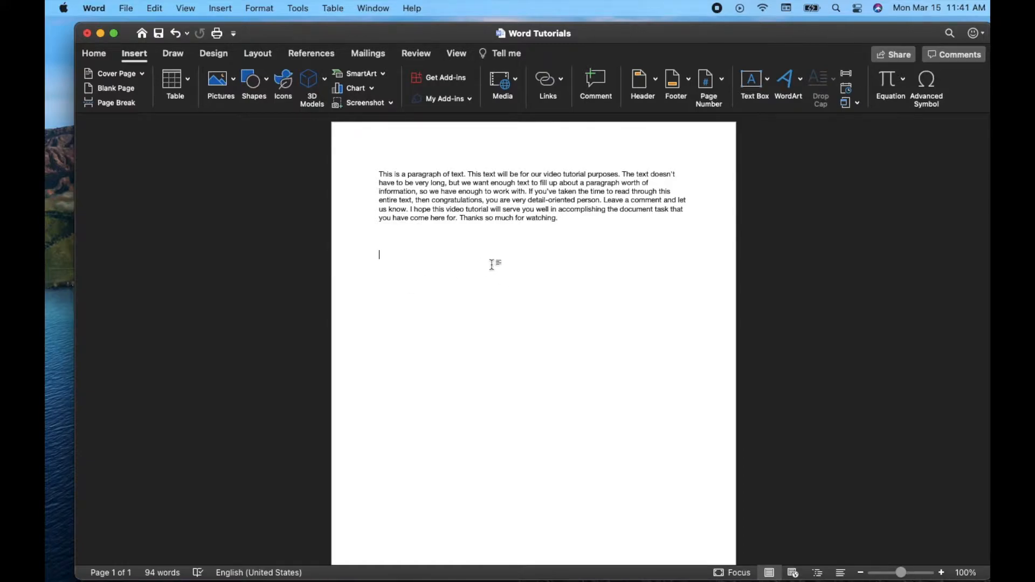
{"action": "mouse_move", "coordinate": [495, 261]}
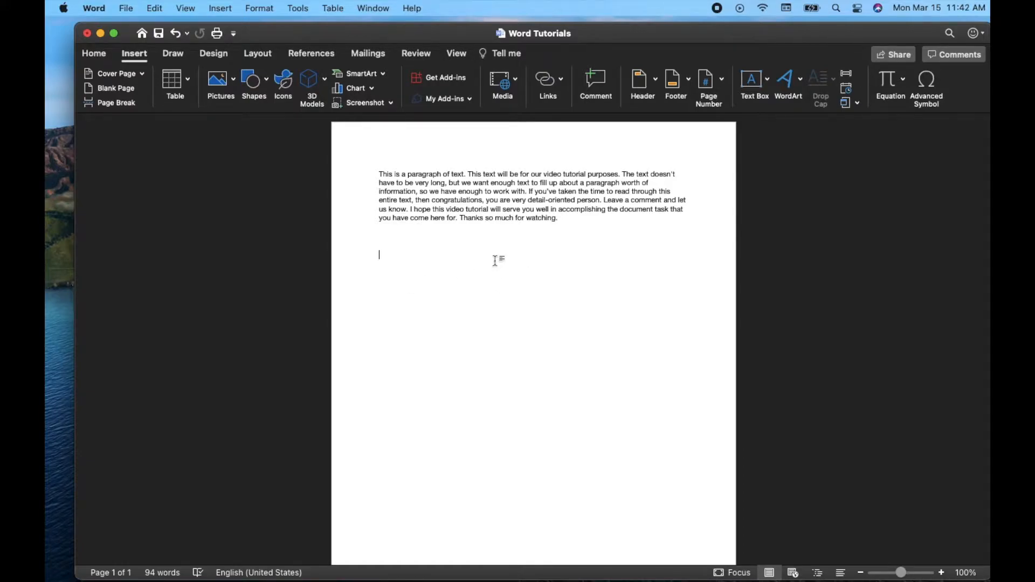
{"action": "mouse_move", "coordinate": [454, 195]}
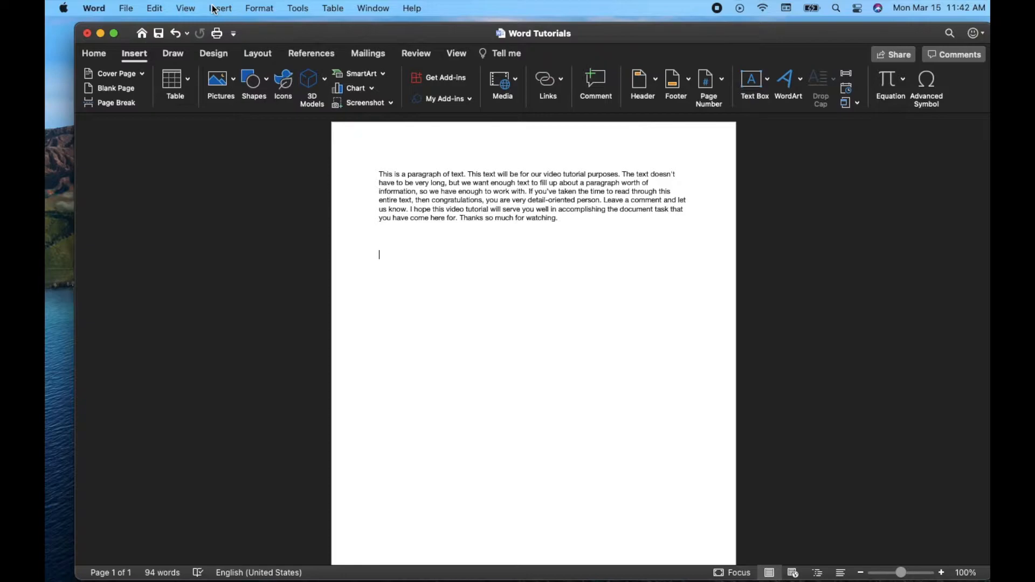
- Choose Insert > Text Box > Text Box to enter box-drawing mode
{"action": "left_click", "coordinate": [220, 8]}
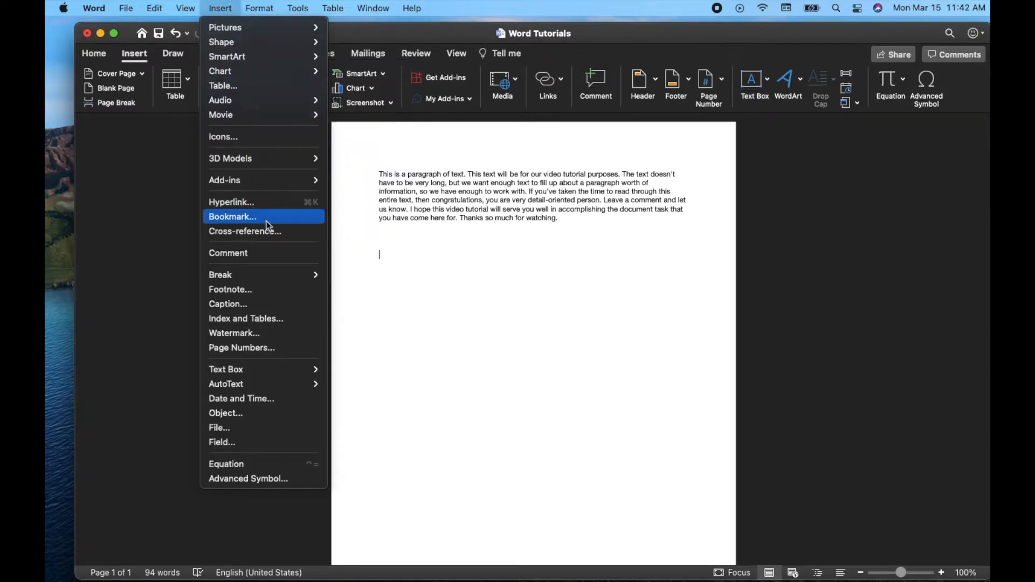
{"action": "mouse_move", "coordinate": [226, 369]}
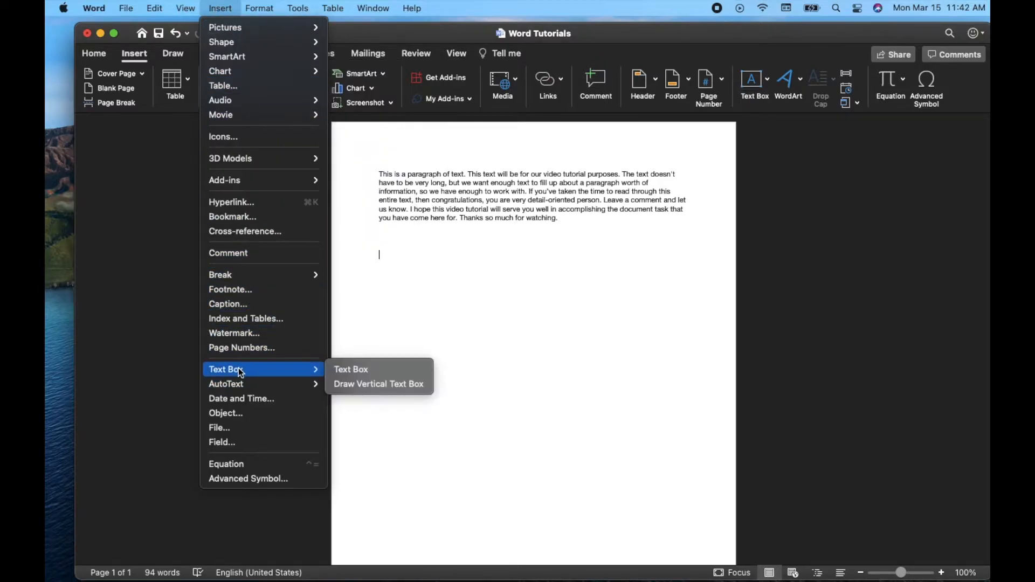
{"action": "mouse_move", "coordinate": [379, 383]}
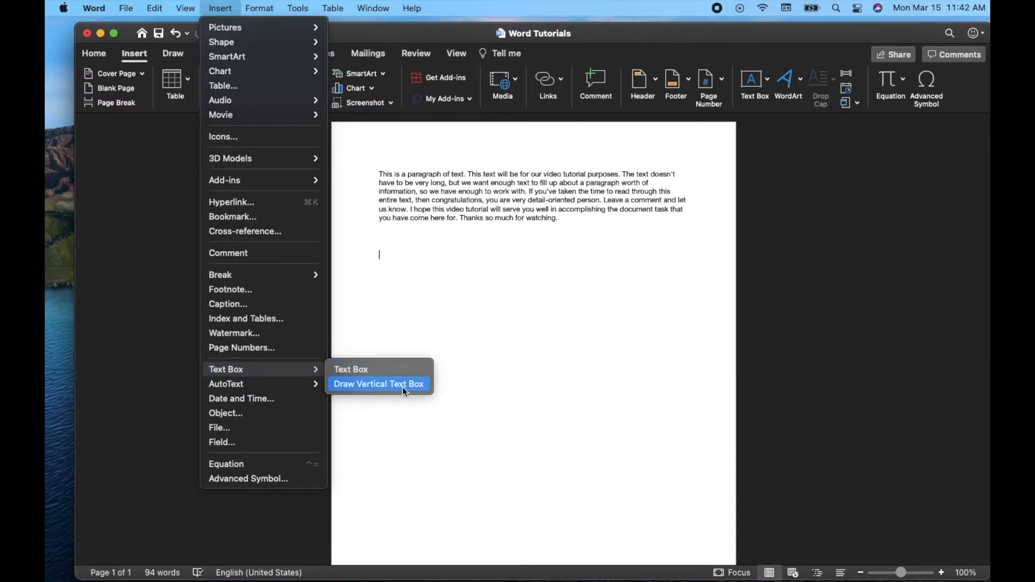
{"action": "mouse_move", "coordinate": [370, 370]}
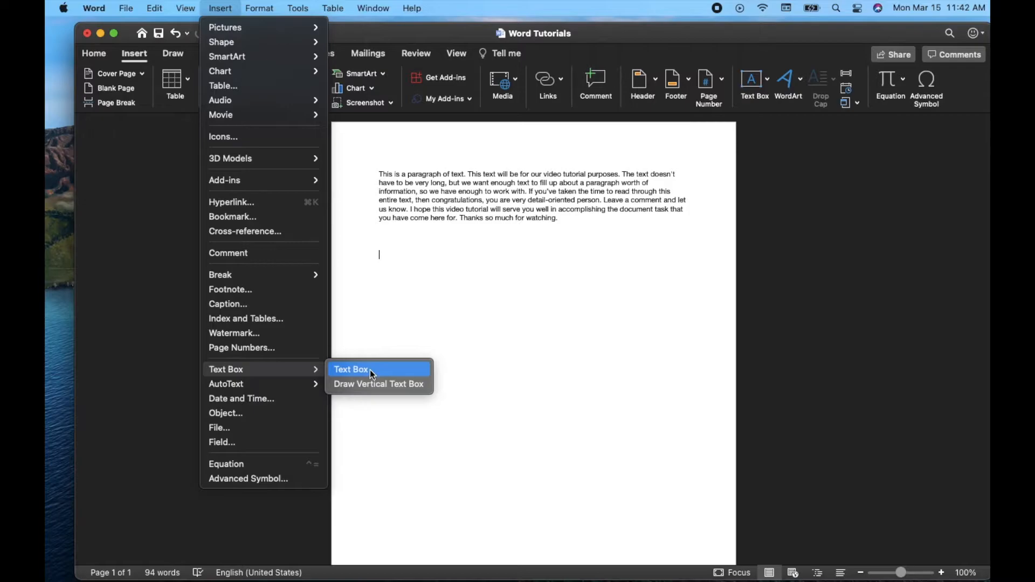
{"action": "left_click", "coordinate": [351, 368]}
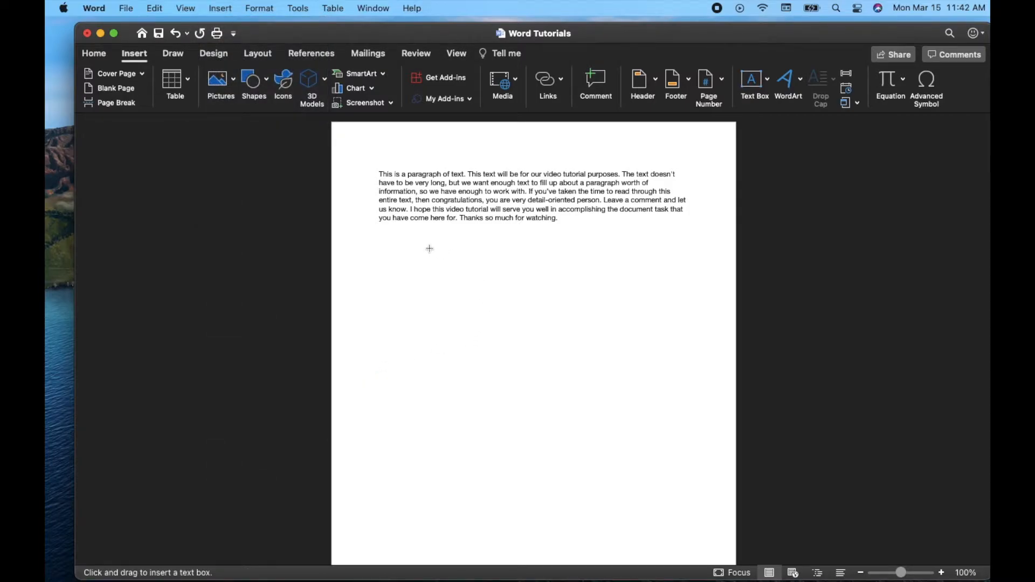
{"action": "left_click", "coordinate": [396, 233]}
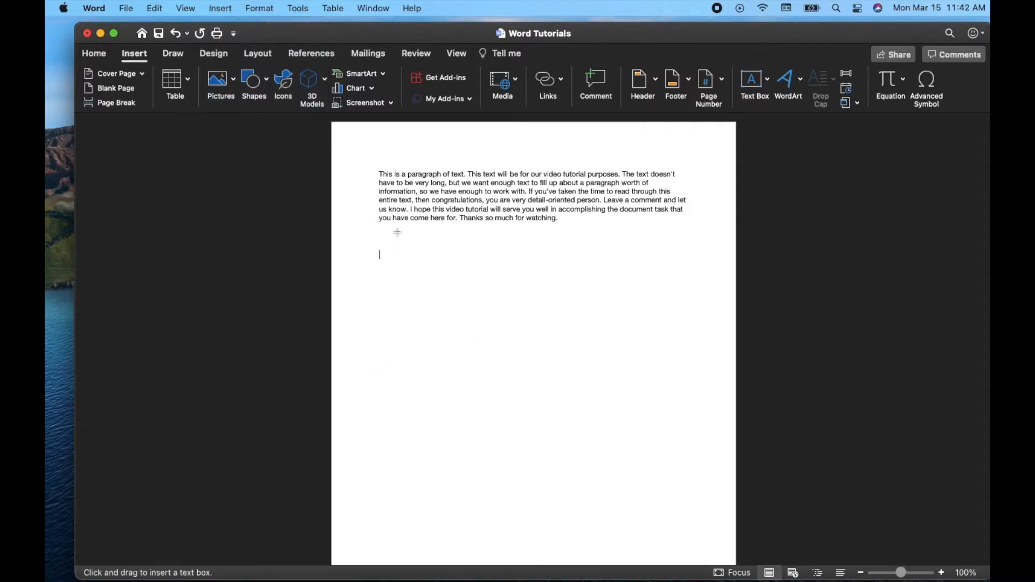
{"action": "mouse_move", "coordinate": [421, 252]}
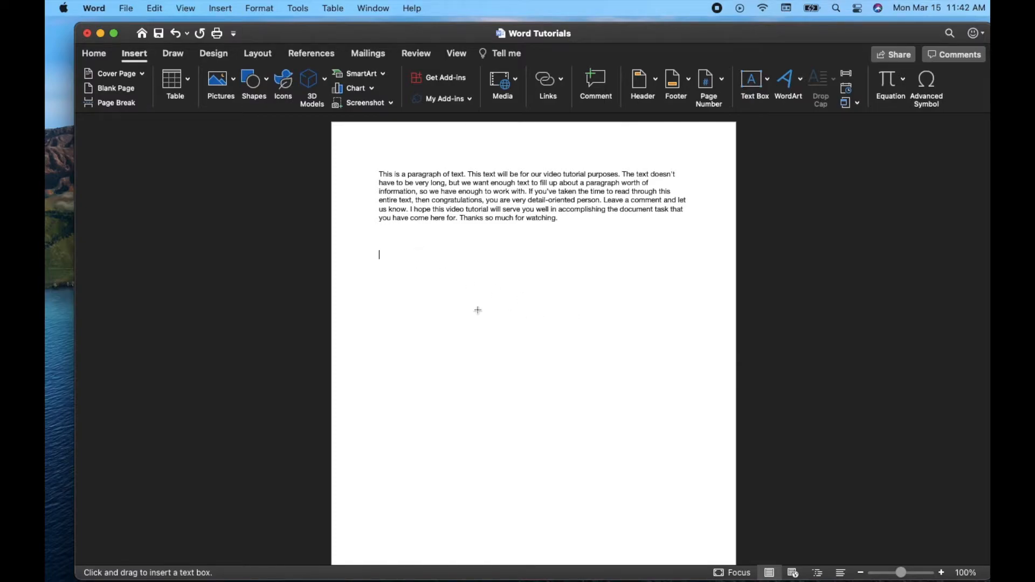
{"action": "mouse_move", "coordinate": [394, 292]}
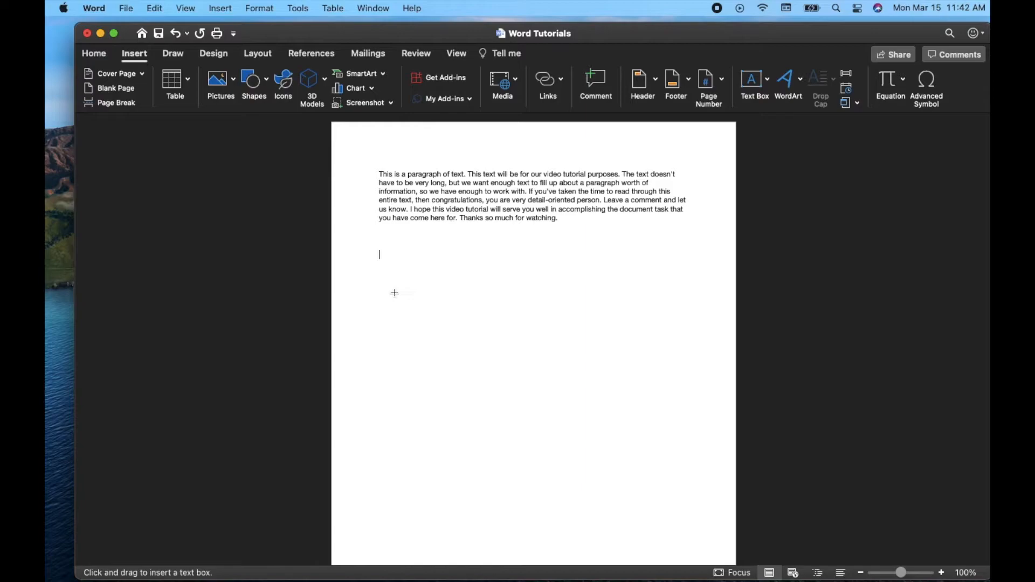
- Drag out an empty text box below the paragraph and put the cursor inside
{"action": "left_click_drag", "start_coordinate": [394, 293], "coordinate": [481, 385]}
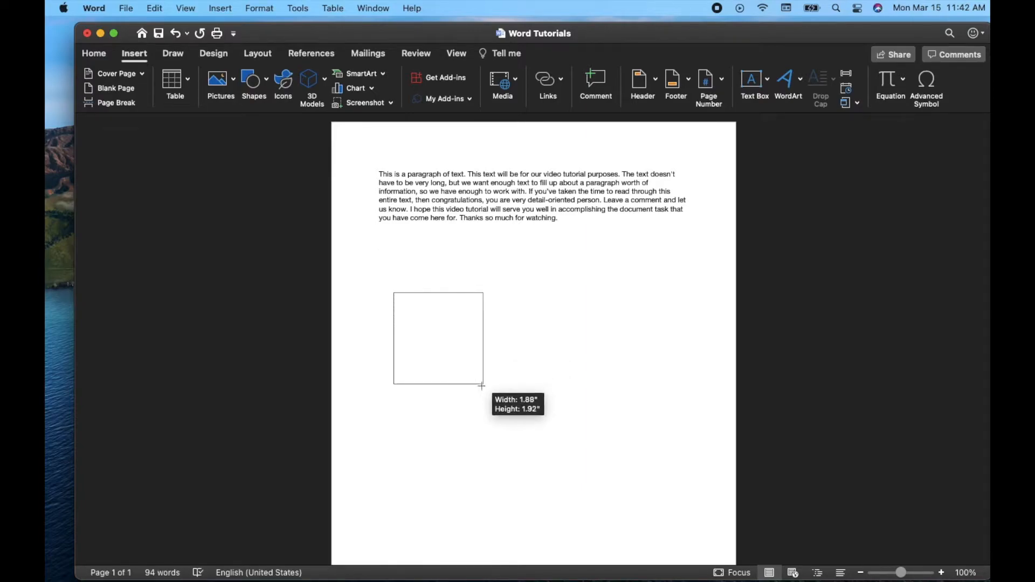
{"action": "left_click_drag", "start_coordinate": [480, 386], "coordinate": [606, 457]}
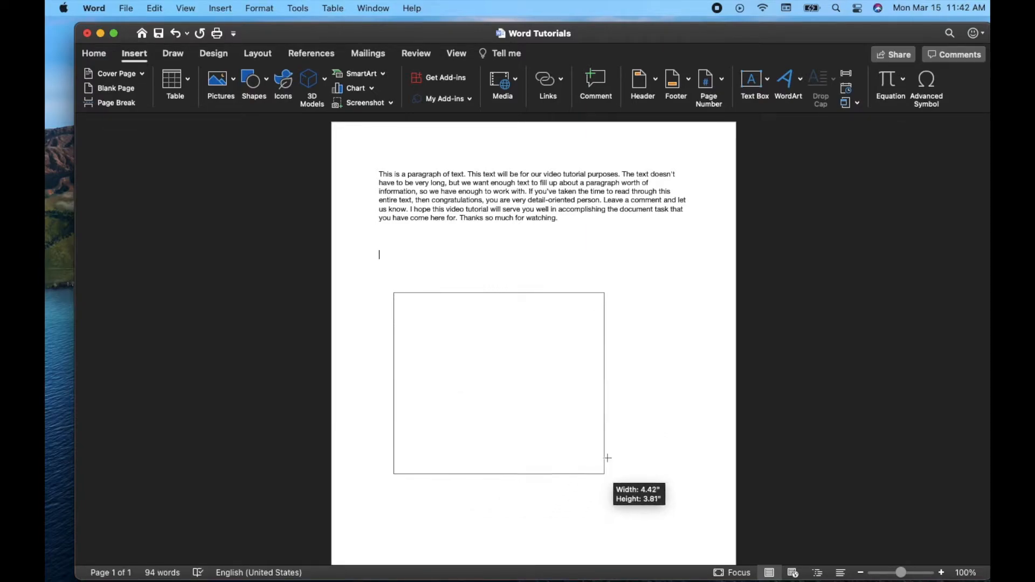
{"action": "left_click_drag", "start_coordinate": [607, 459], "coordinate": [665, 368]}
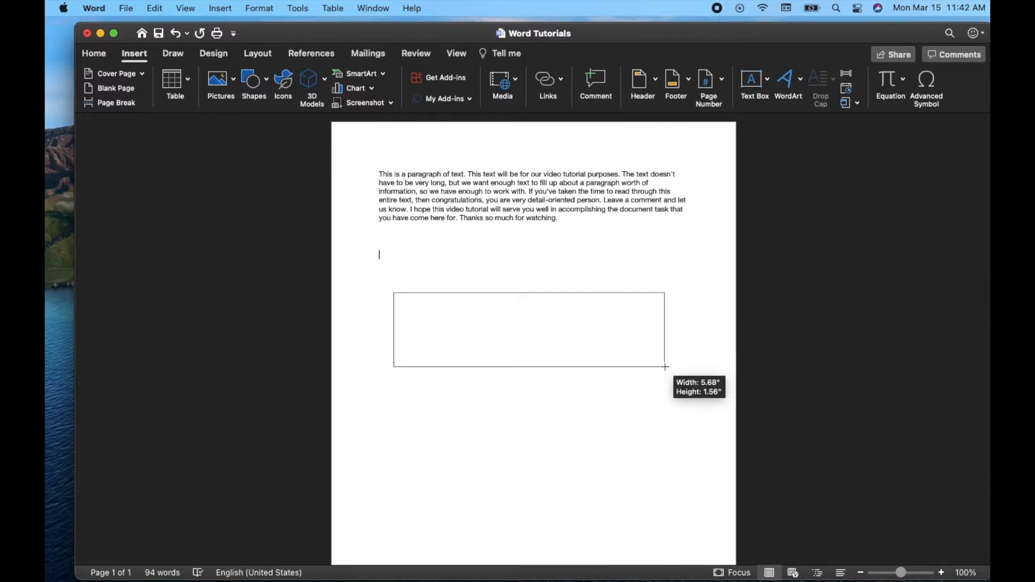
{"action": "left_click_drag", "start_coordinate": [665, 369], "coordinate": [542, 417]}
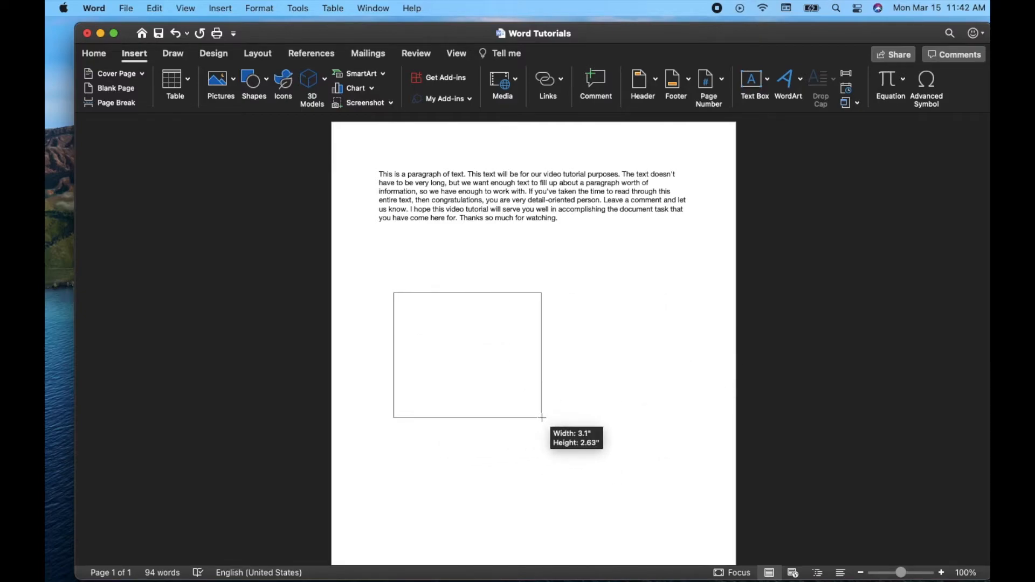
{"action": "left_click_drag", "start_coordinate": [541, 418], "coordinate": [474, 360]}
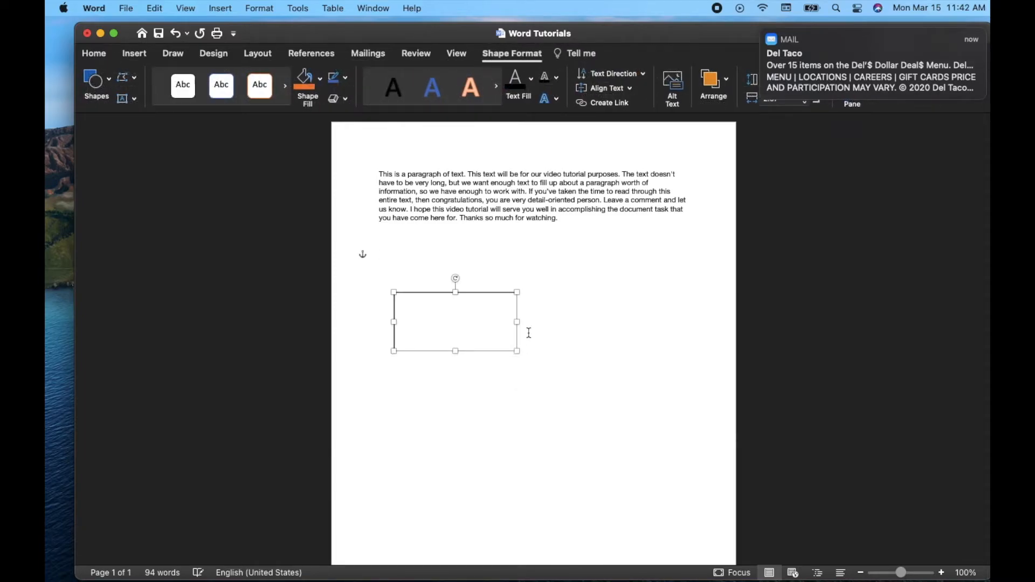
{"action": "left_click", "coordinate": [411, 304]}
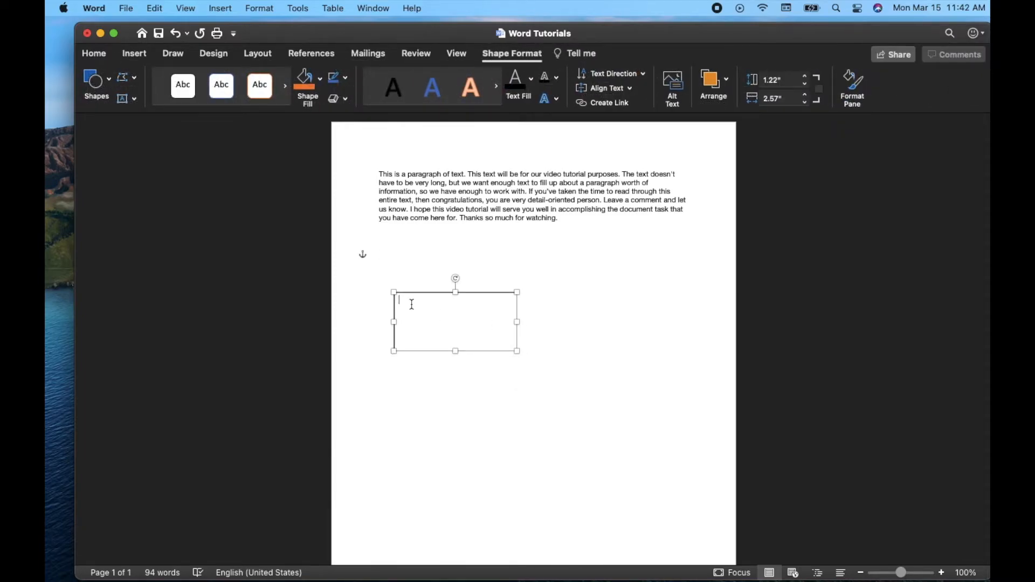
- Type 'This is some example text' into the text box
{"action": "type", "text": "This"}
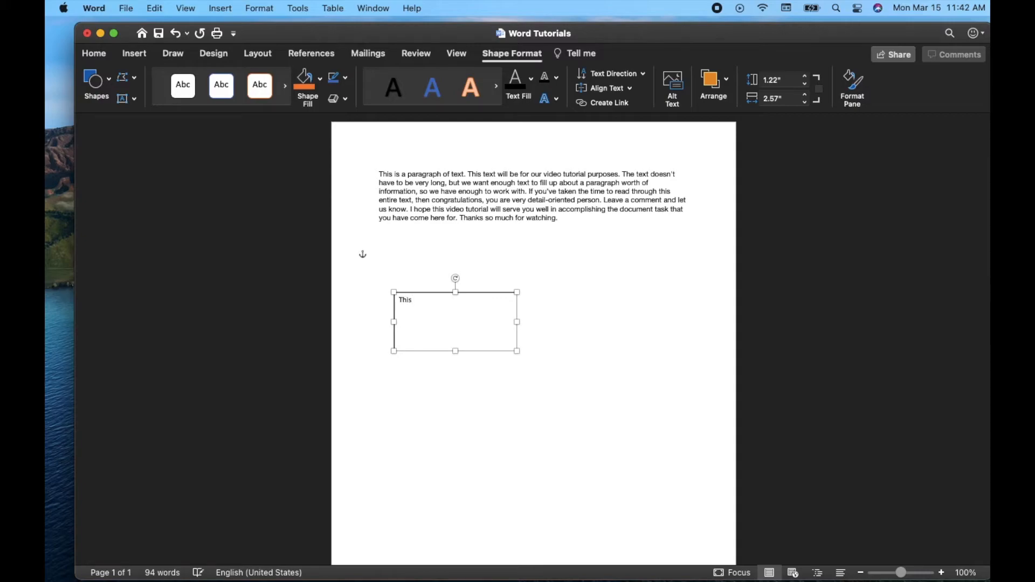
{"action": "type", "text": "is"}
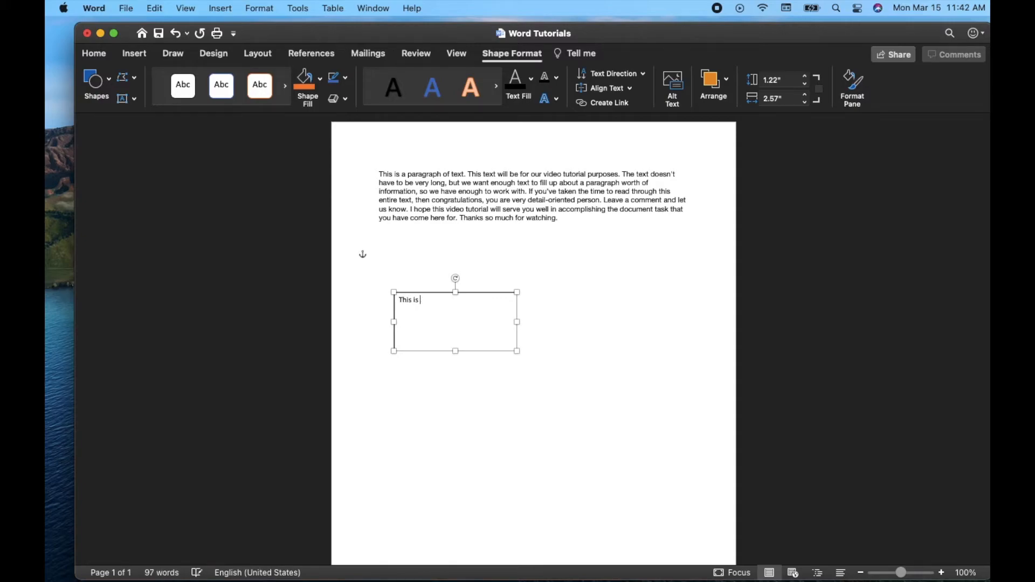
{"action": "type", "text": "some example text"}
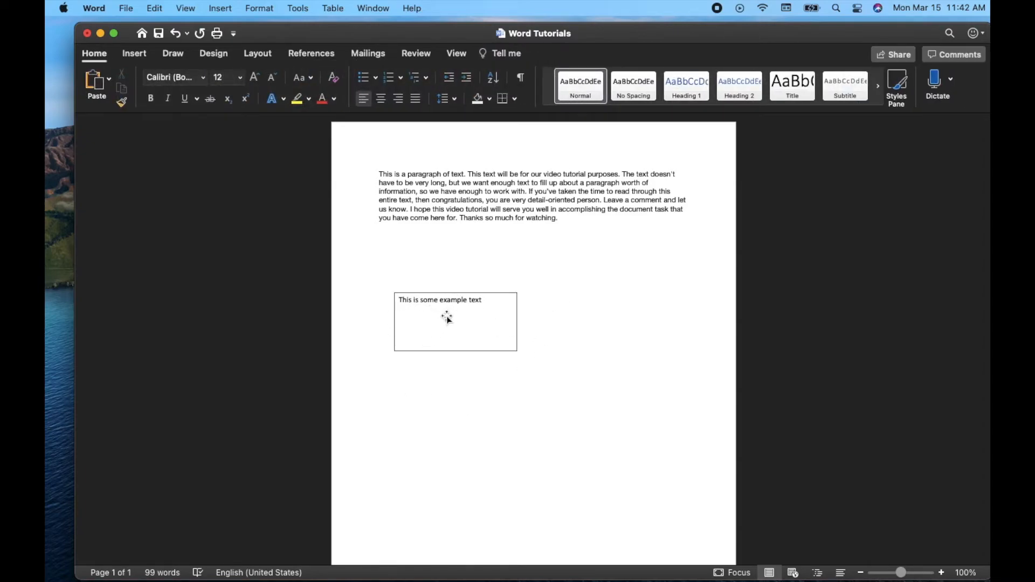
- Drag the text box by its border to a lower spot beneath the paragraph
{"action": "left_click_drag", "start_coordinate": [447, 318], "coordinate": [594, 280]}
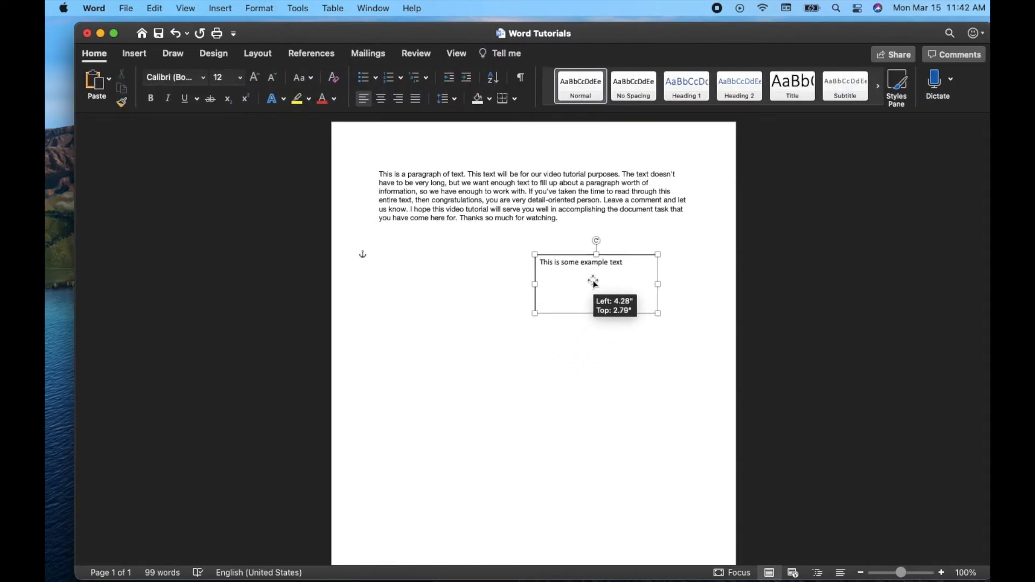
{"action": "left_click_drag", "start_coordinate": [597, 283], "coordinate": [497, 388]}
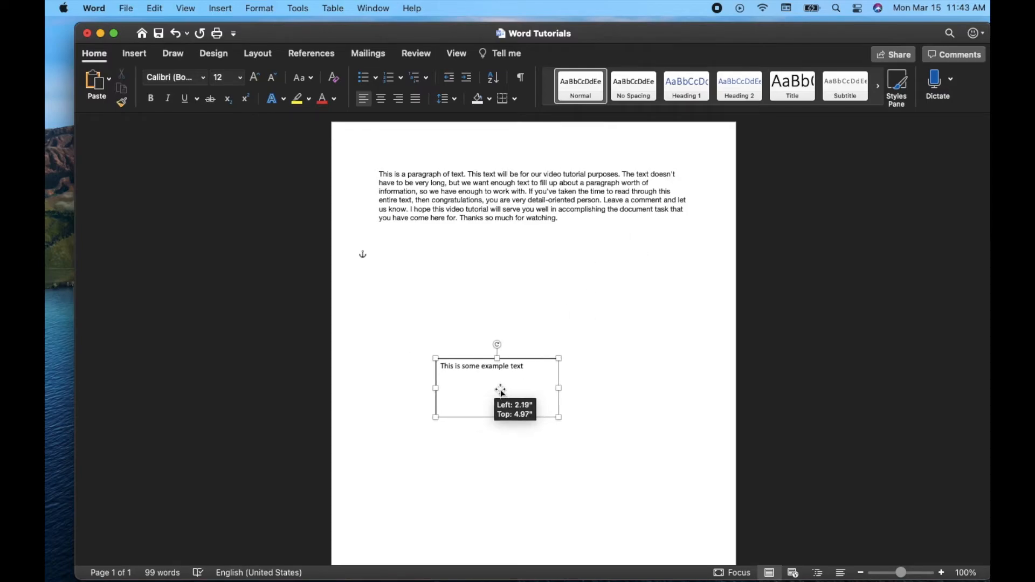
{"action": "left_click_drag", "start_coordinate": [497, 386], "coordinate": [585, 350]}
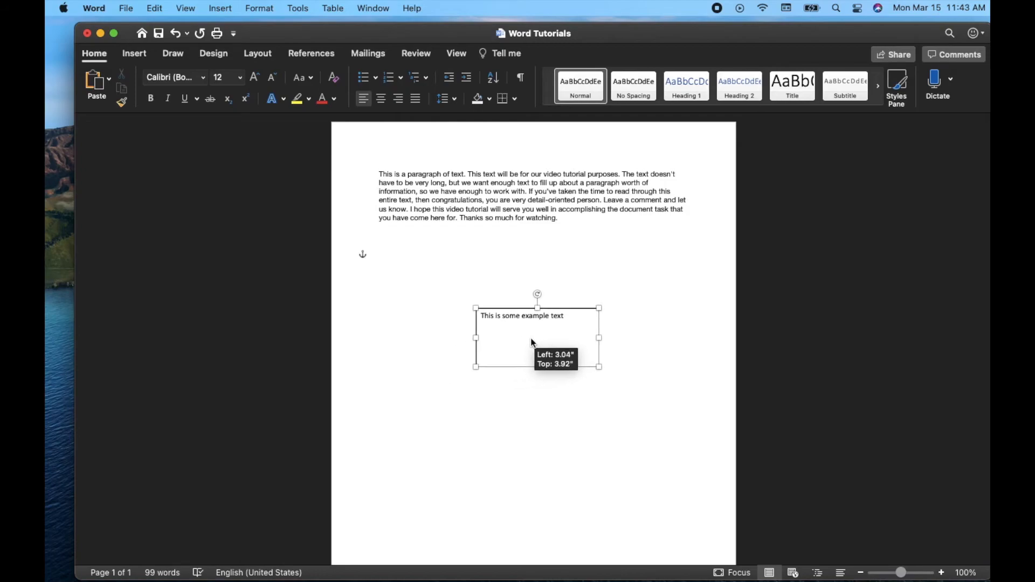
{"action": "left_click_drag", "start_coordinate": [537, 337], "coordinate": [435, 394]}
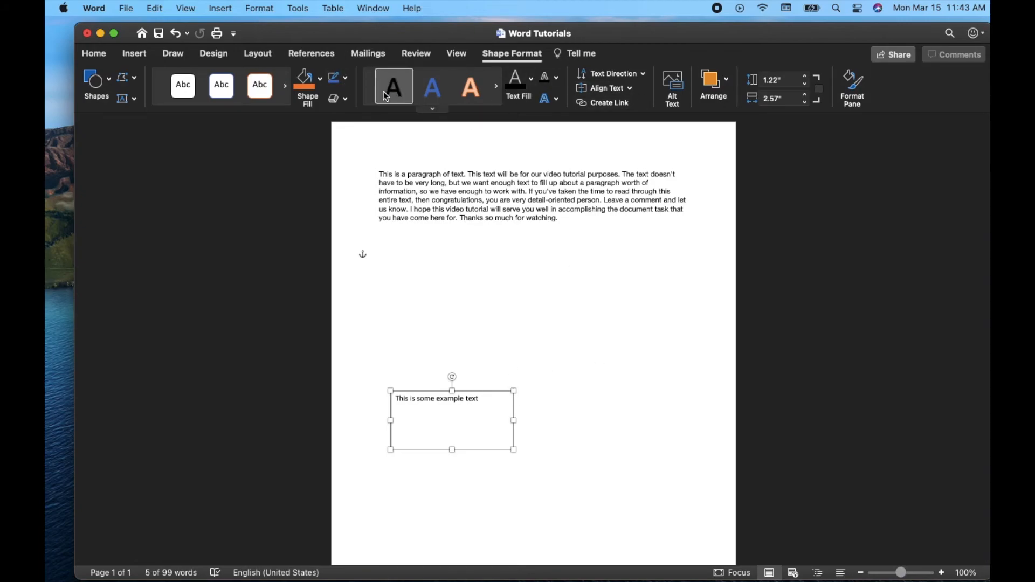
{"action": "mouse_move", "coordinate": [648, 233]}
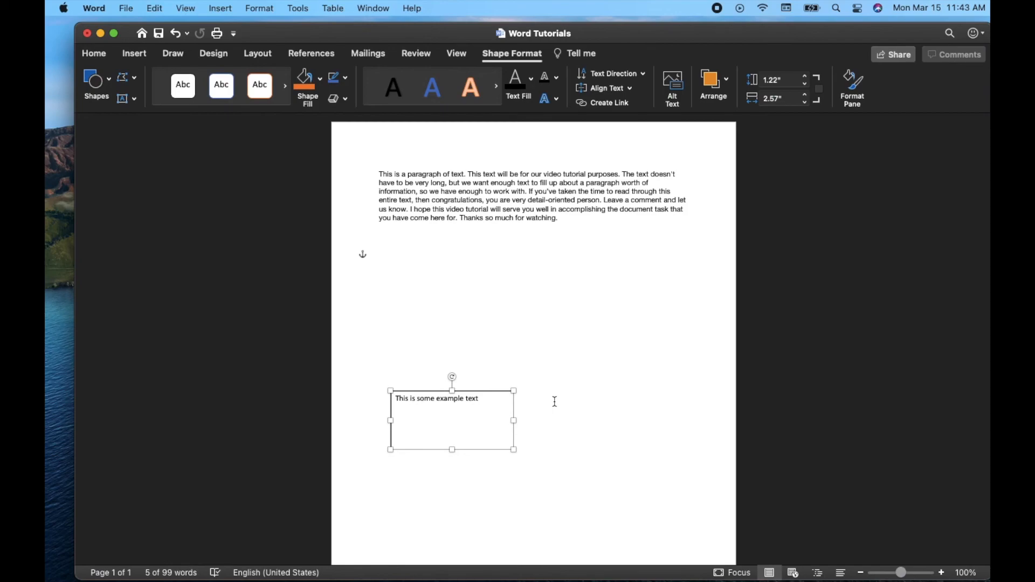
{"action": "mouse_move", "coordinate": [596, 384]}
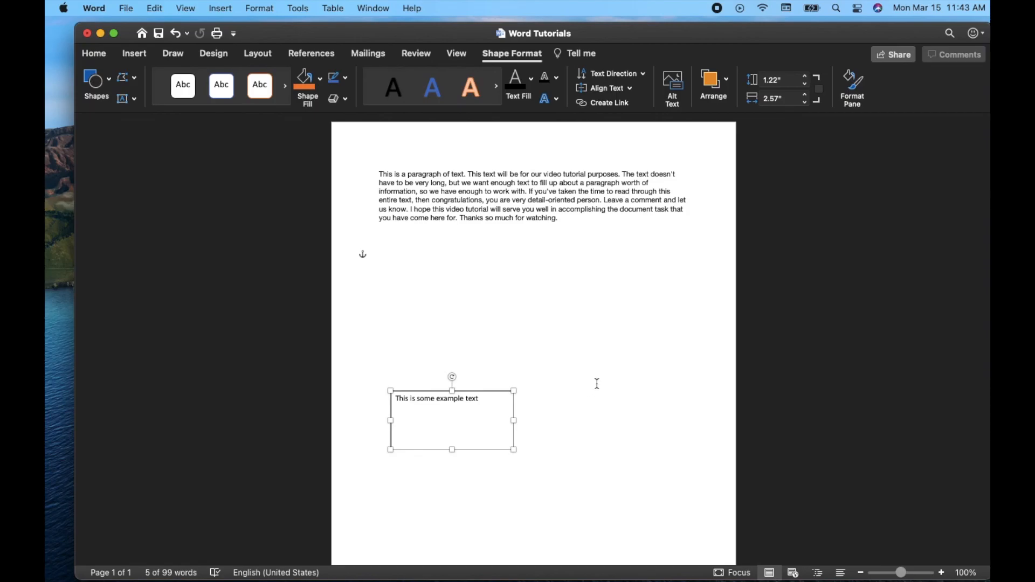